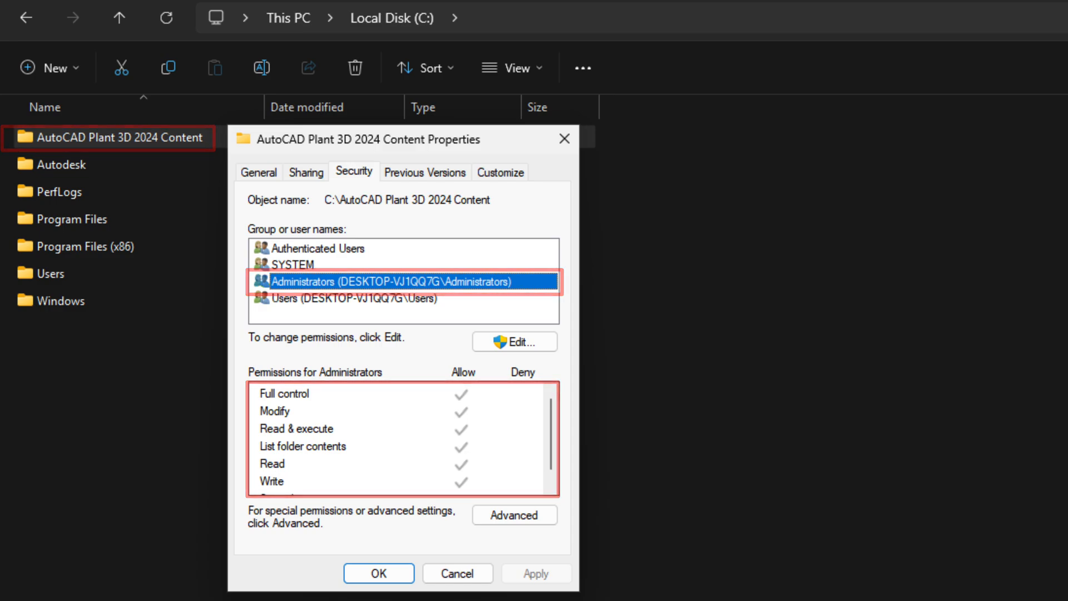
Review the Content folder's Security permissions for Administrators and Users.
{"action": "left_click", "coordinate": [348, 299]}
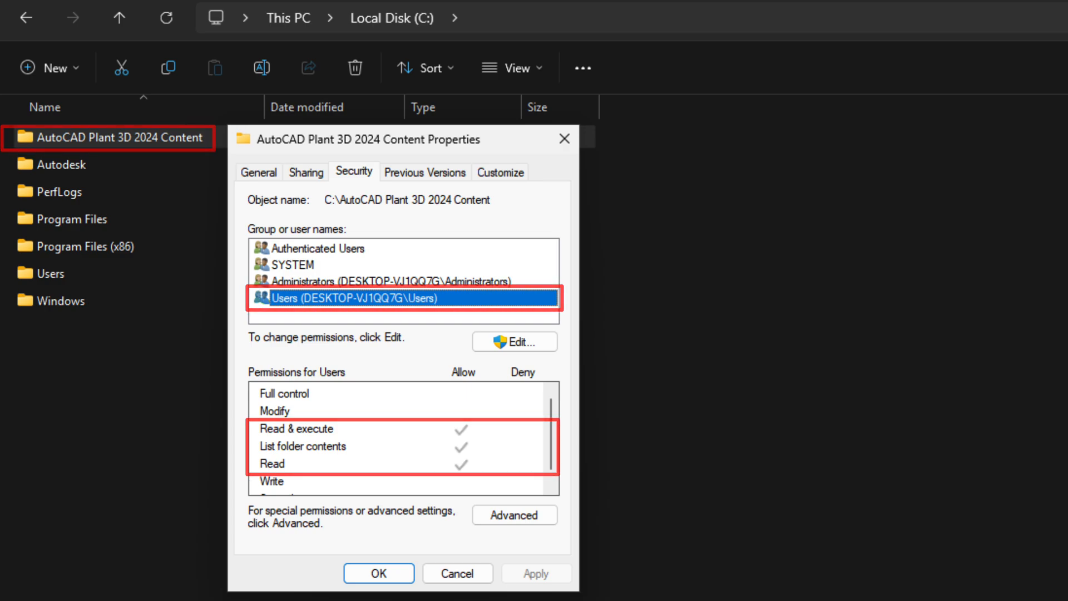
{"action": "left_click", "coordinate": [378, 573]}
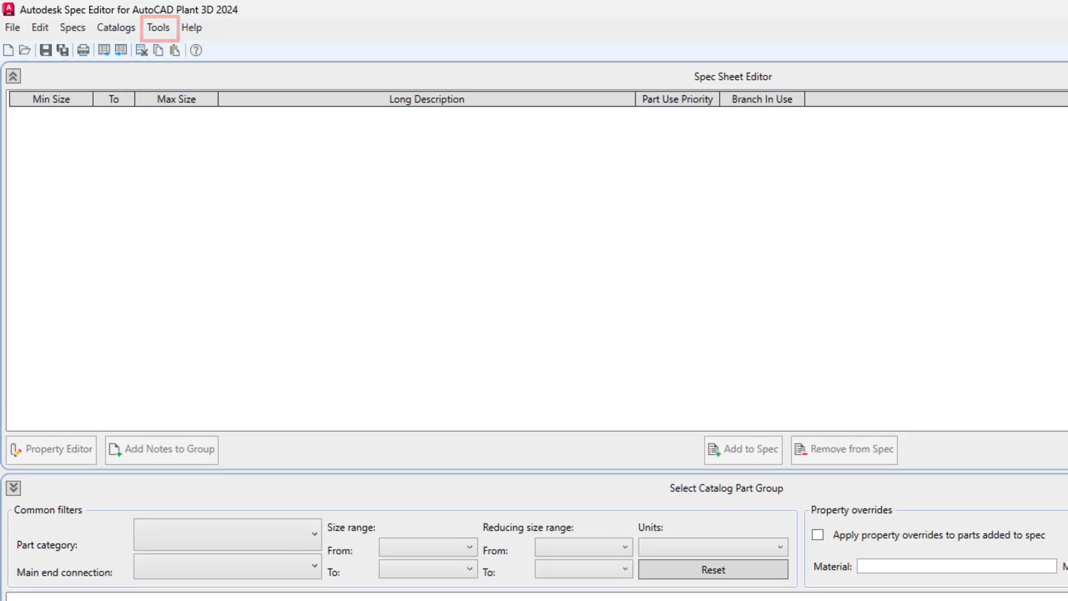
Reach Spec Editor's Modify Shared Content Folder settings from the Tools menu.
{"action": "left_click", "coordinate": [157, 27]}
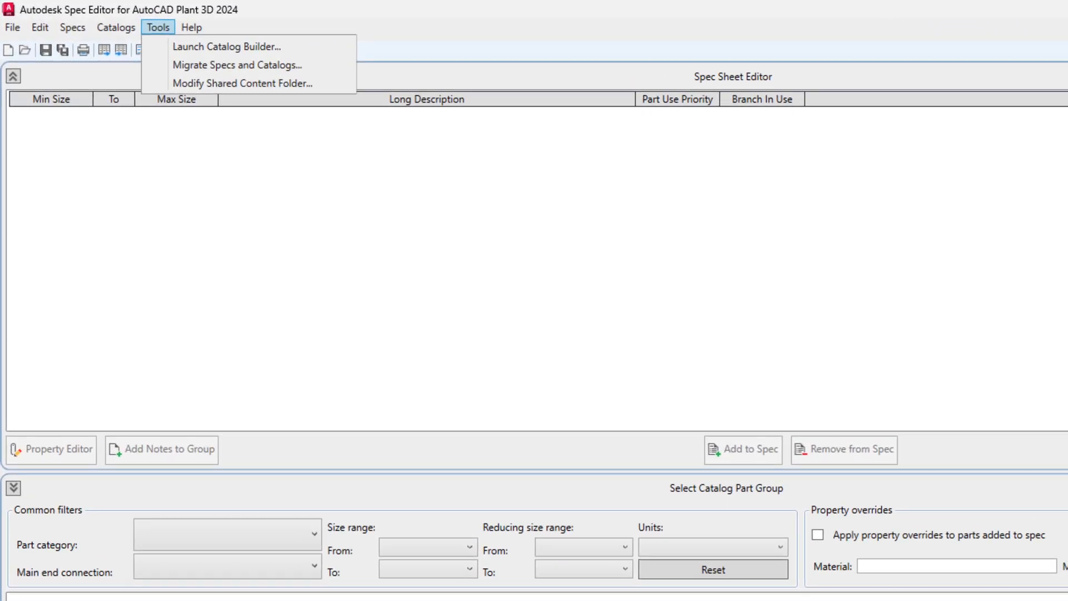
{"action": "mouse_move", "coordinate": [242, 83]}
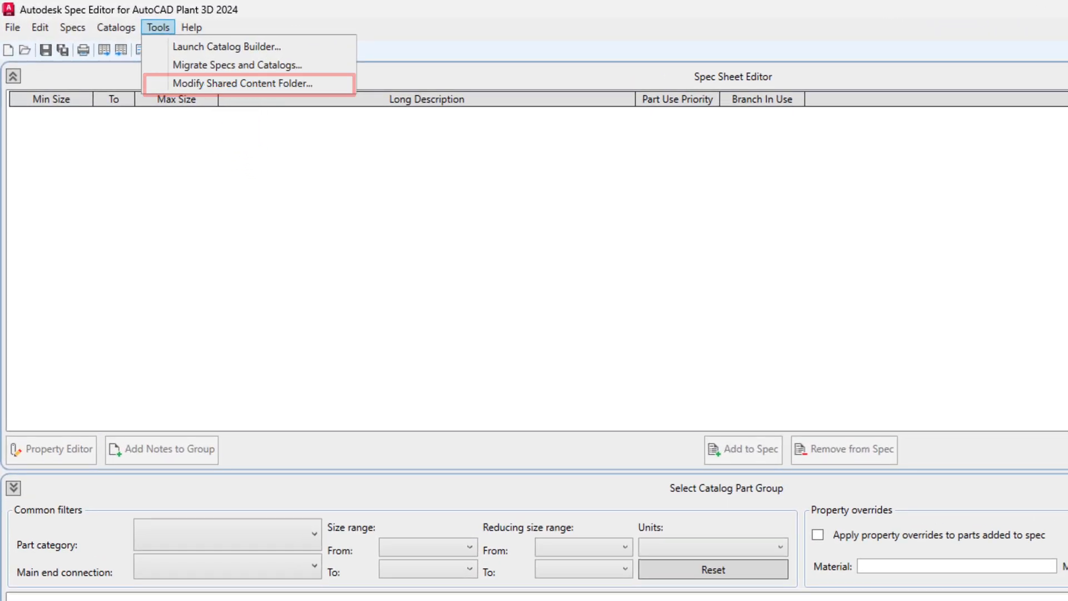
{"action": "left_click", "coordinate": [241, 83]}
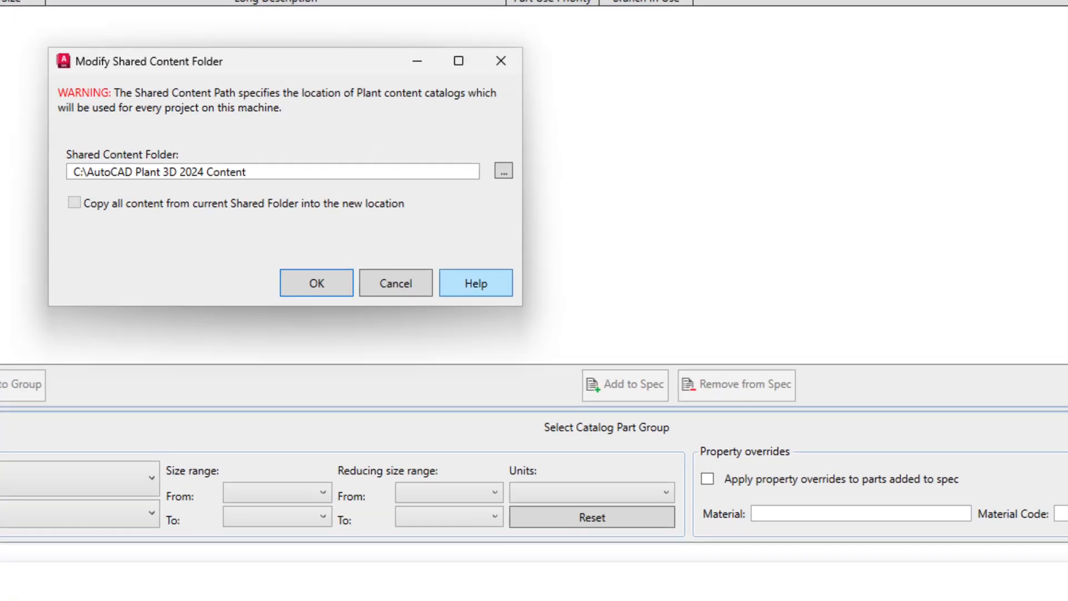
Browse to C:\AutoCAD Plant 3D 2024 Content and confirm it as the shared content folder.
{"action": "left_click", "coordinate": [503, 171]}
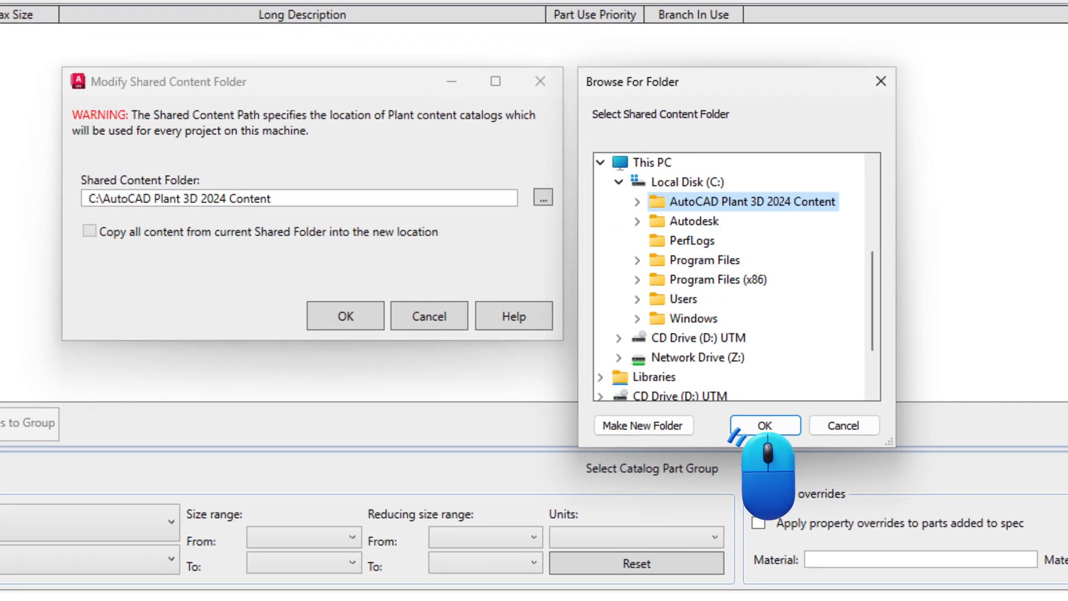
{"action": "left_click", "coordinate": [763, 425]}
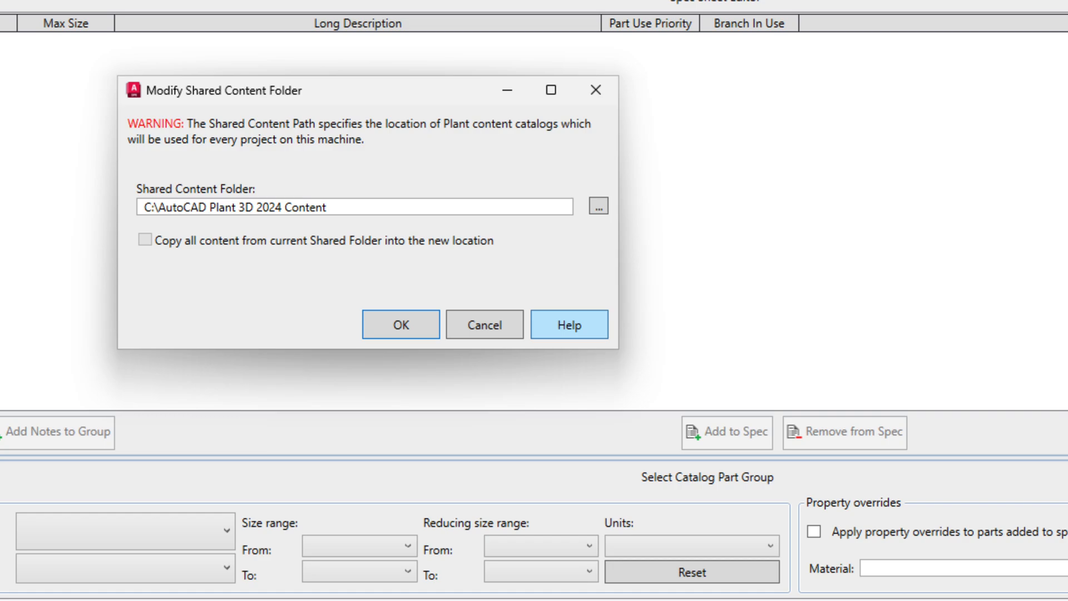